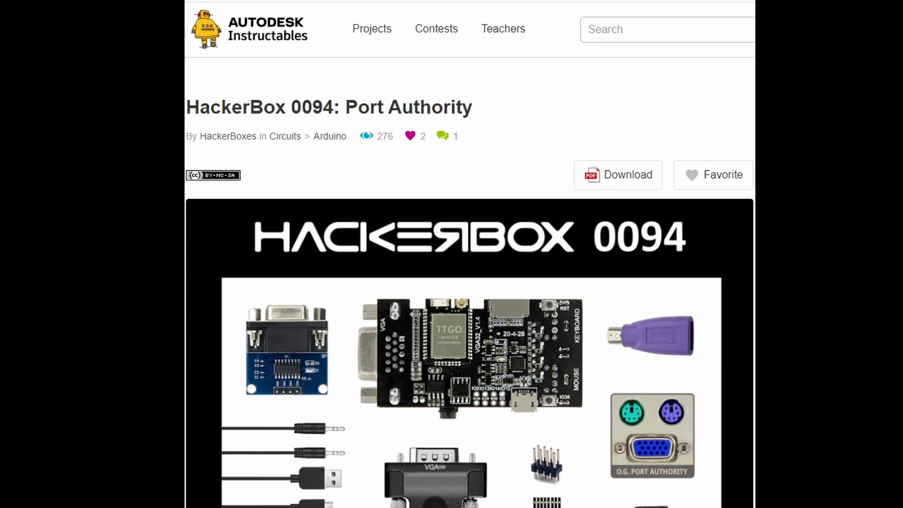
# - Switch channel 4's sound type from Loop to Speech, leaving Enable checked
pyautogui.scroll(-3)
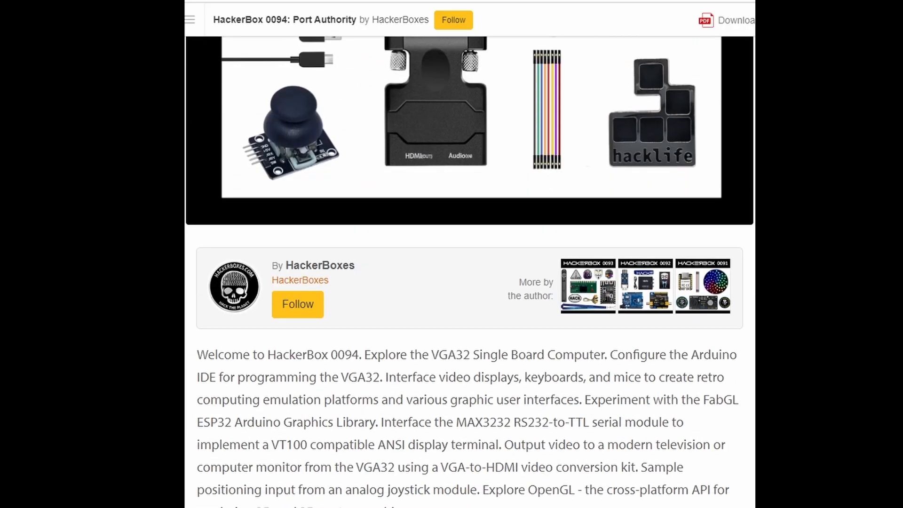
pyautogui.scroll(-3)
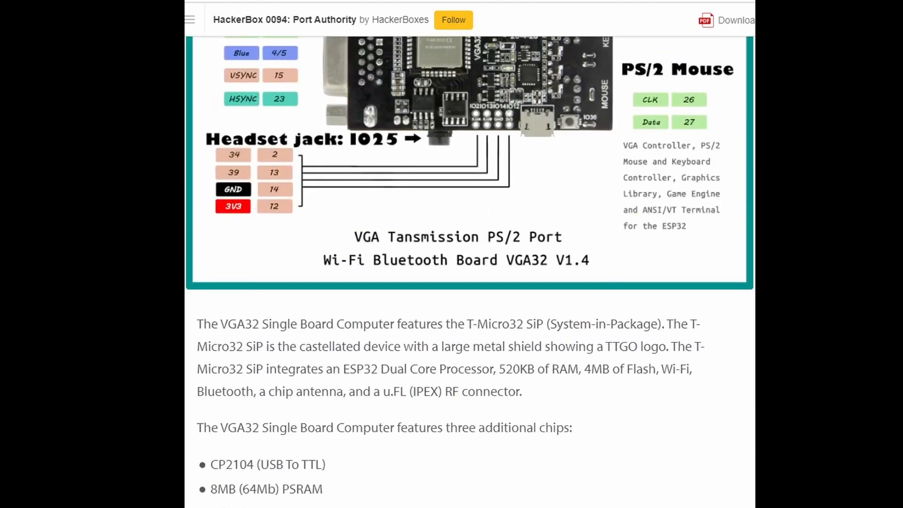
pyautogui.scroll(-3)
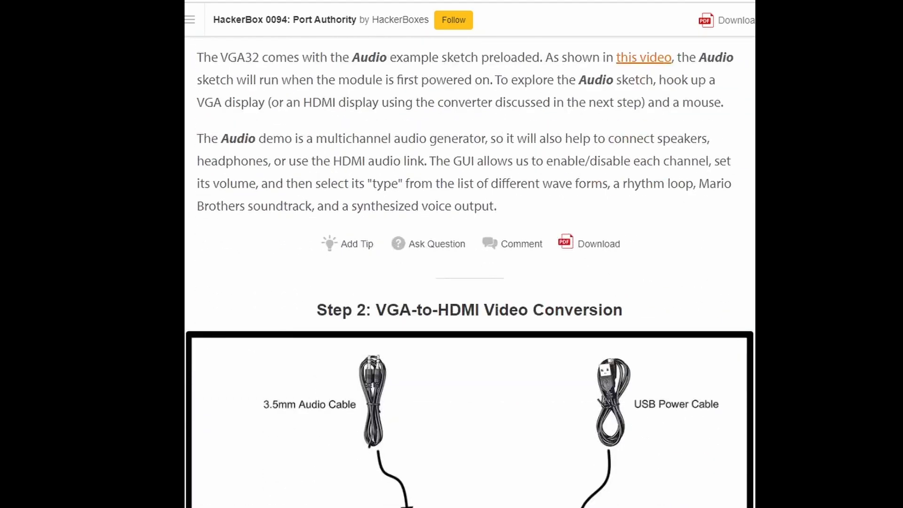
pyautogui.scroll(-3)
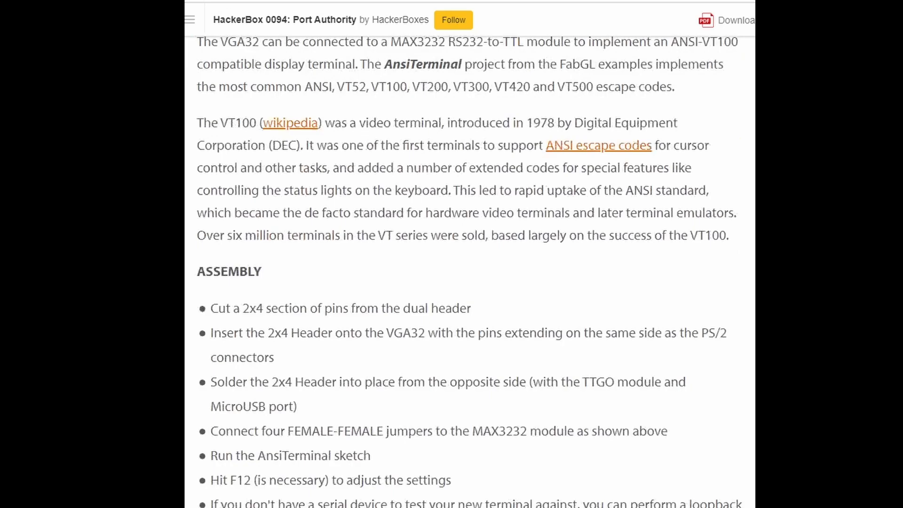
pyautogui.scroll(-3)
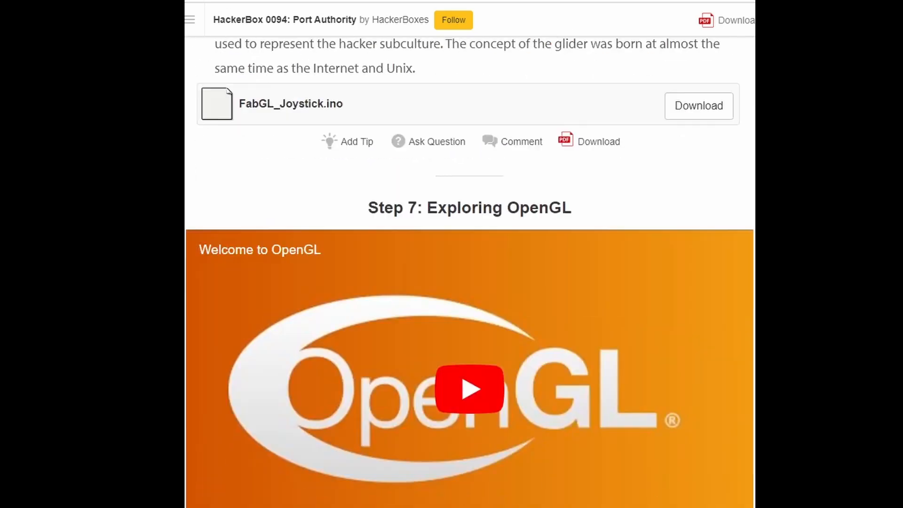
pyautogui.scroll(-3)
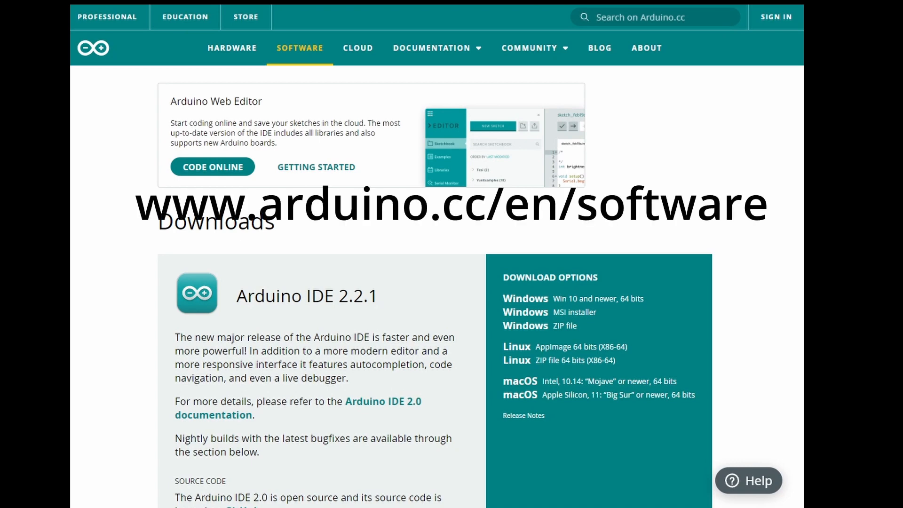
pyautogui.scroll(-3)
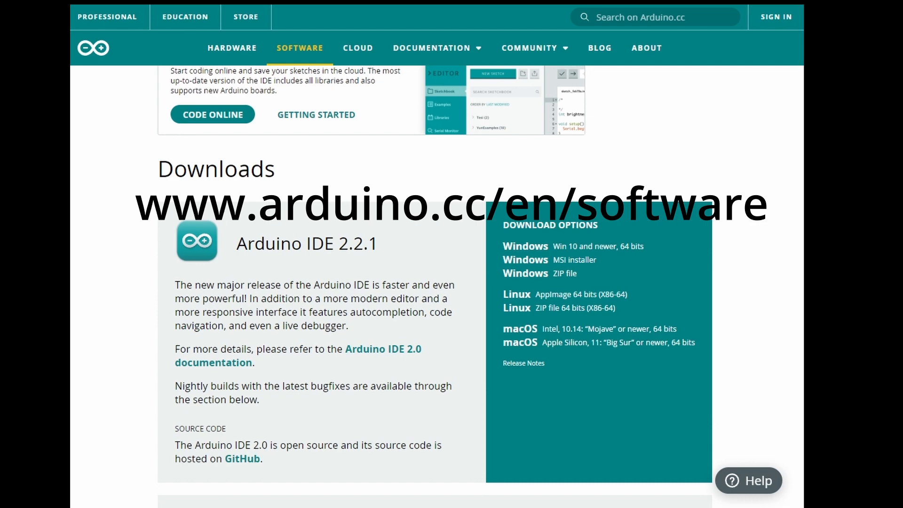
pyautogui.scroll(-3)
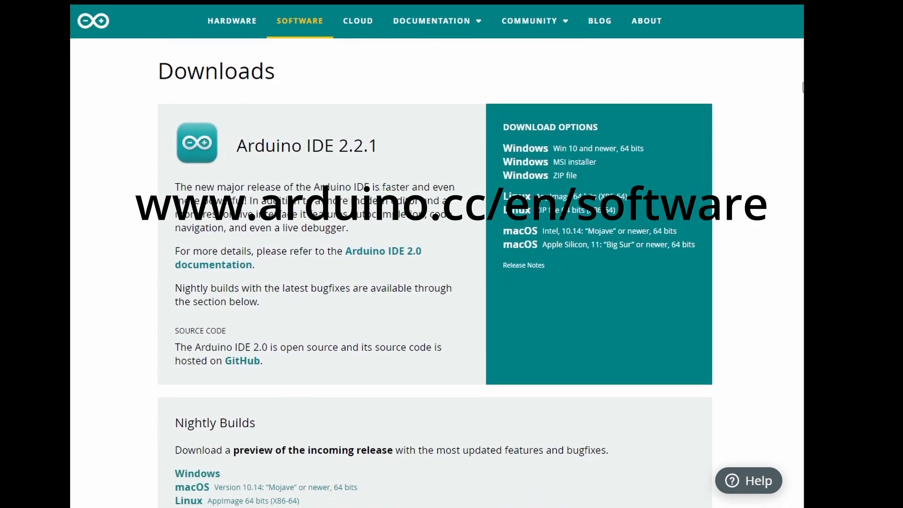
pyautogui.scroll(-3)
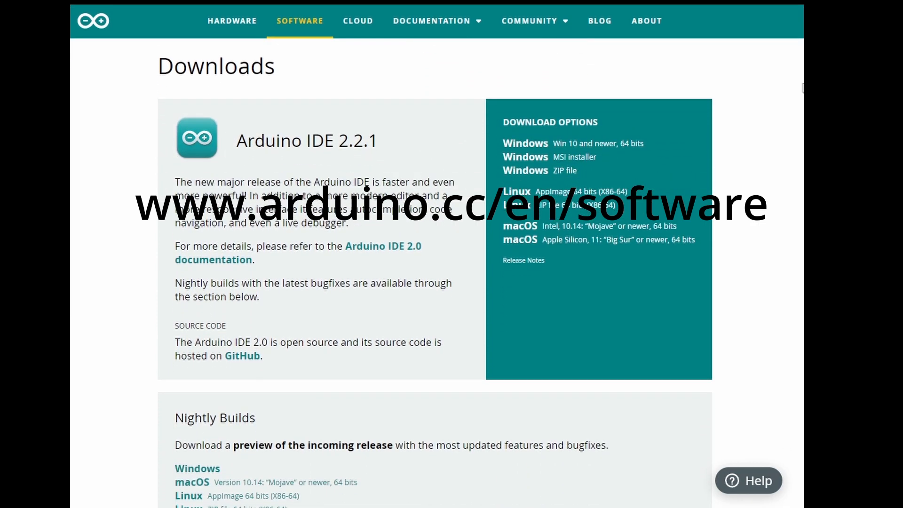
pyautogui.scroll(-3)
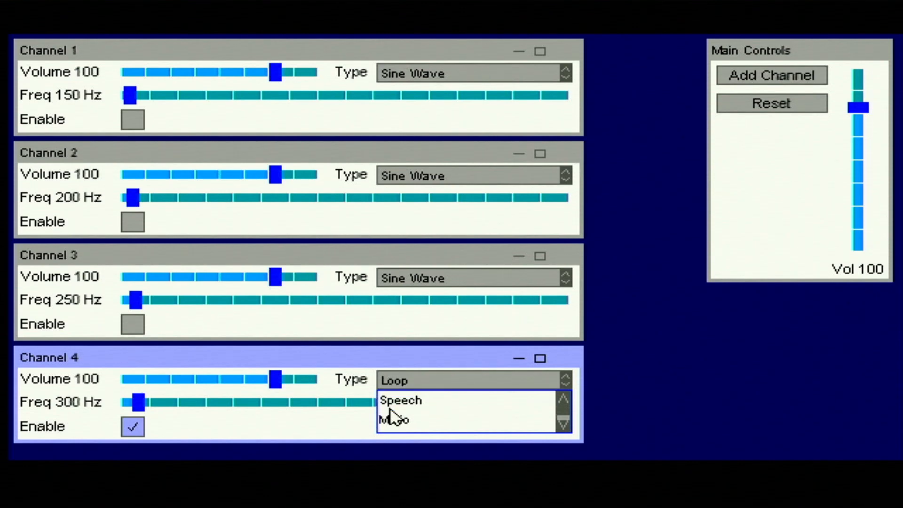
pyautogui.click(401, 400)
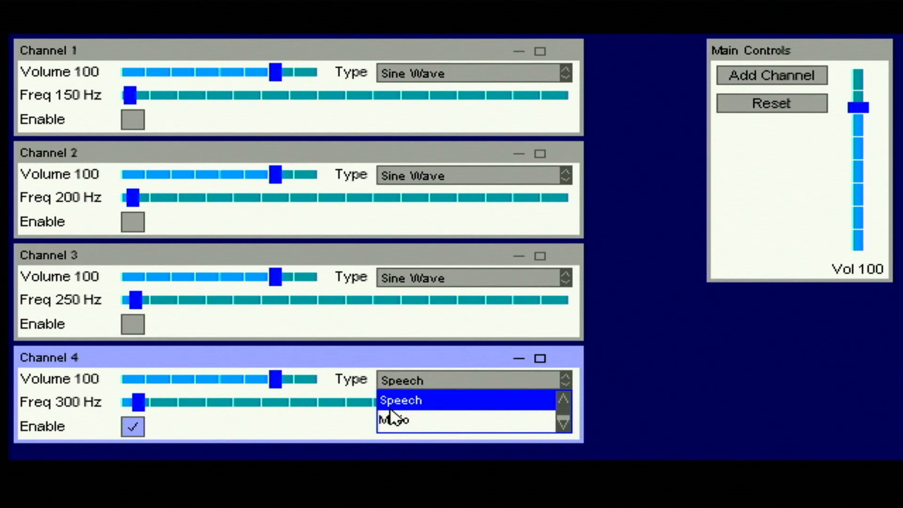
pyautogui.moveTo(401, 438)
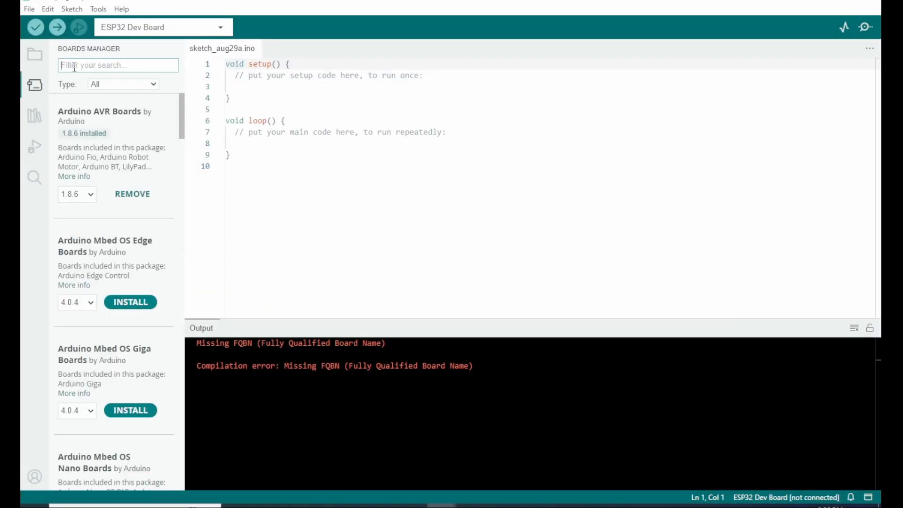
# - Search Boards Manager for esp32 and load a FabGL VGA example (Space Invaders)
pyautogui.write('esp32')
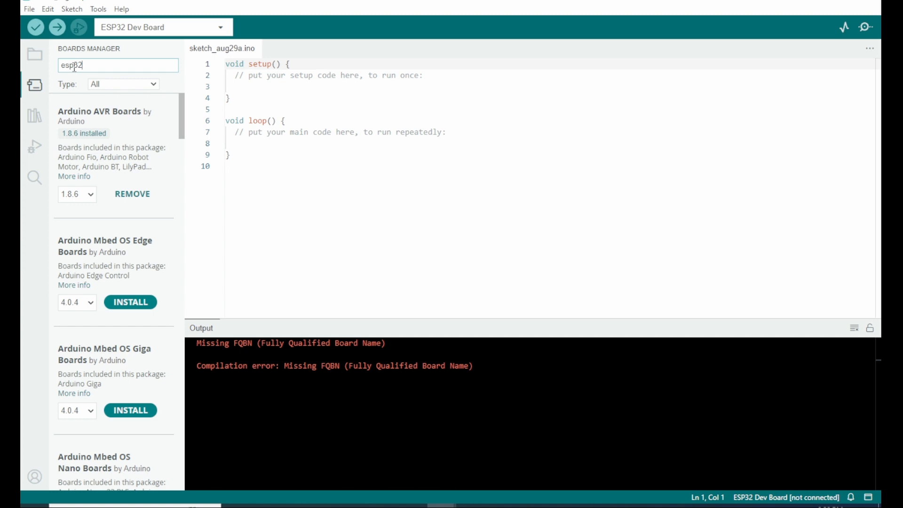
pyautogui.click(130, 279)
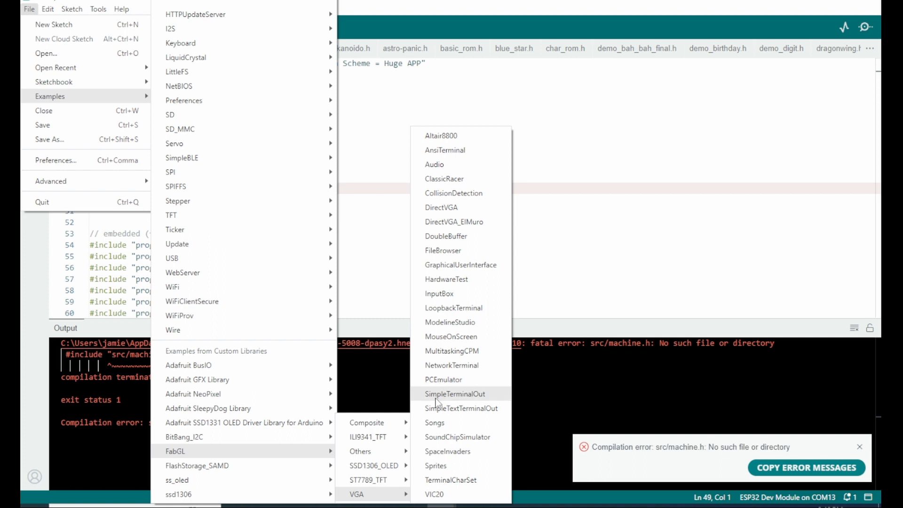
pyautogui.click(448, 451)
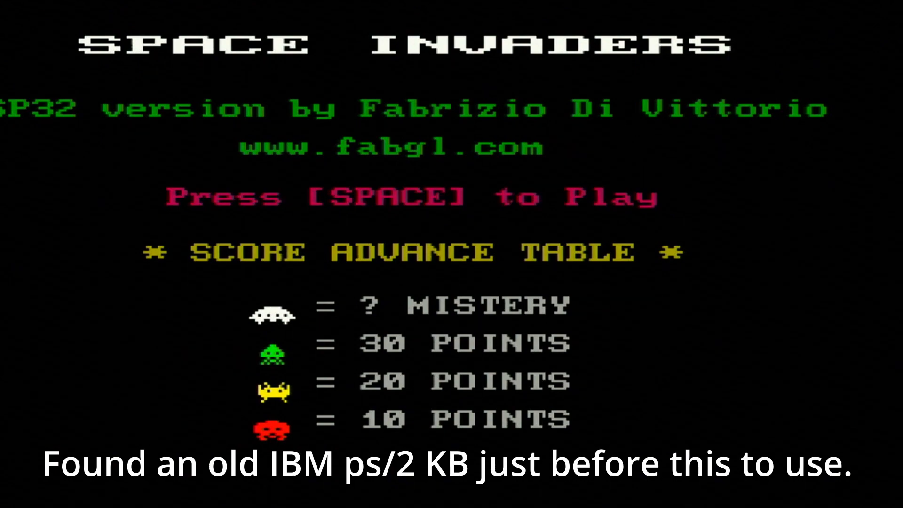
# - Start a Space Invaders game from the title screen with Space
pyautogui.press('space')
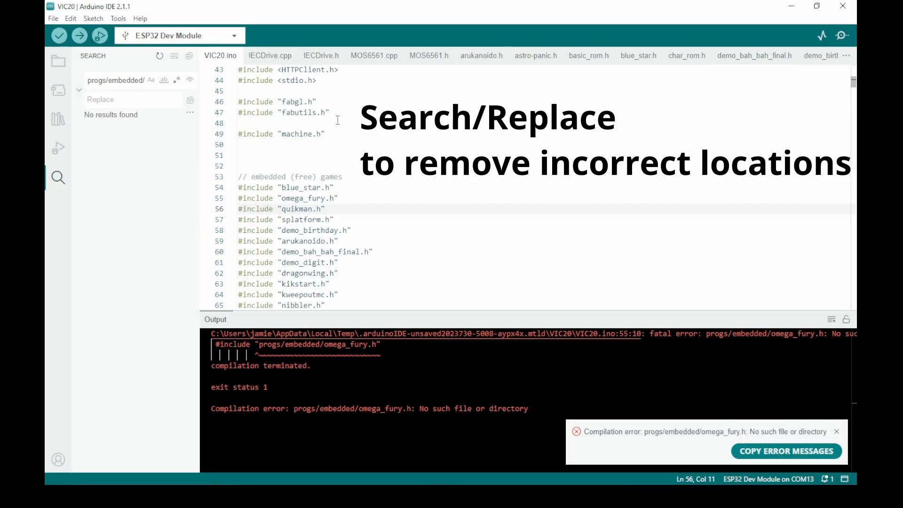
# - Strip progs/embedded/ and ../ROM/ from the VIC20 includes in machine.cpp and upload the sketch
pyautogui.click(79, 35)
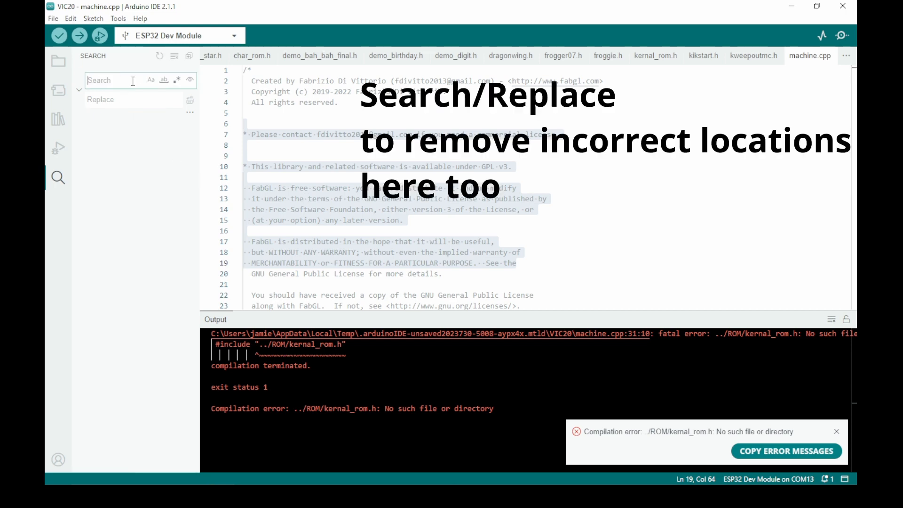
pyautogui.click(76, 35)
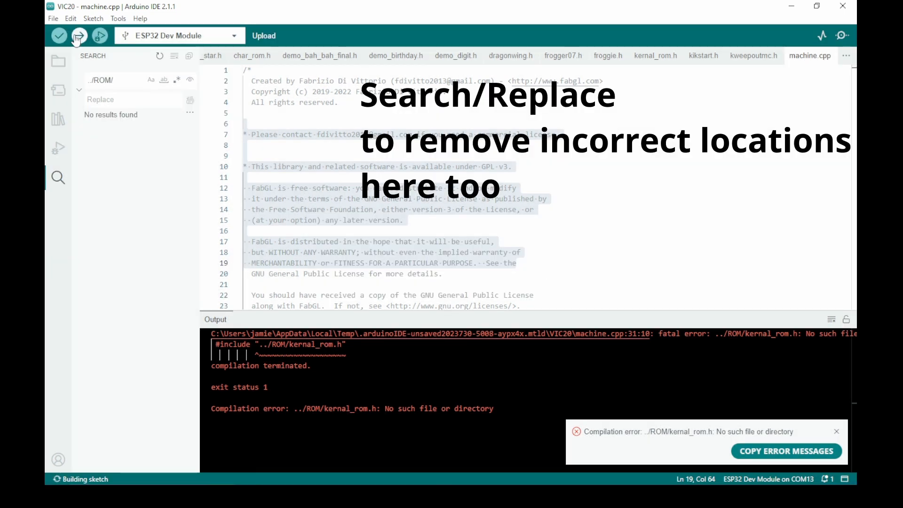
pyautogui.click(78, 36)
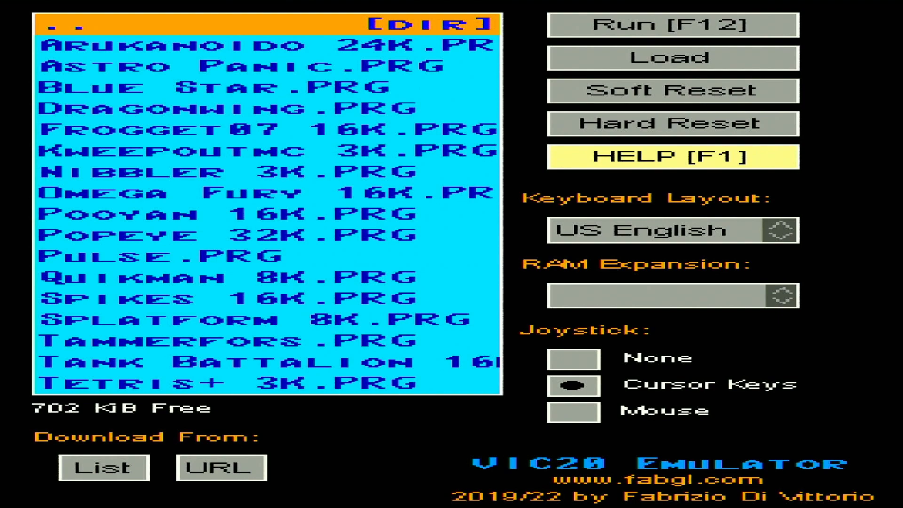
# - Return to VIC20 BASIC and enter 10 PRINT "HACK THE PLANET!" at the READY prompt
pyautogui.click(672, 24)
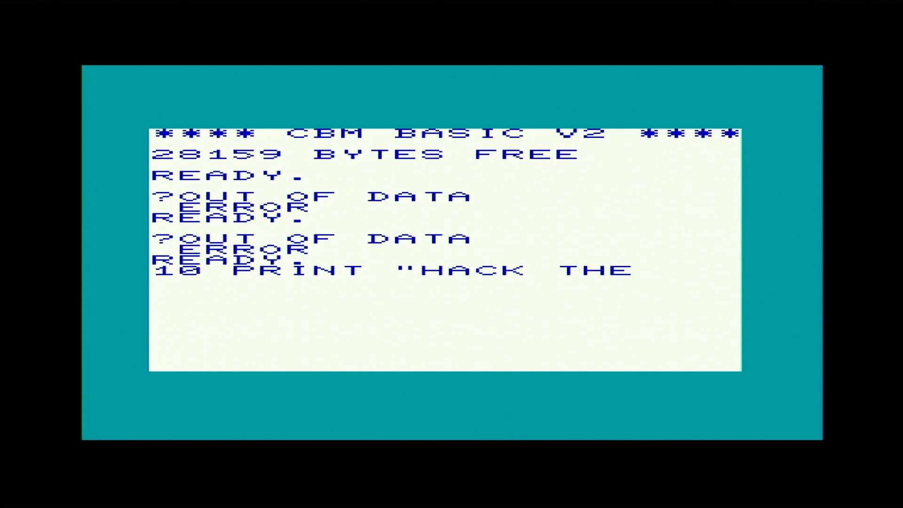
pyautogui.write('PLANET!"')
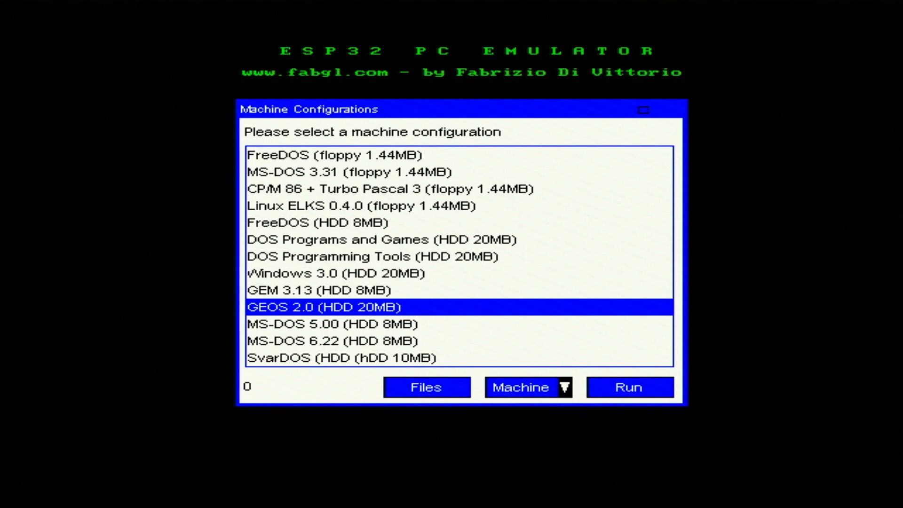
# - Boot CP/M 86 + Turbo Pascal 3, then run dir and mbasic at the A> prompt
pyautogui.click(629, 386)
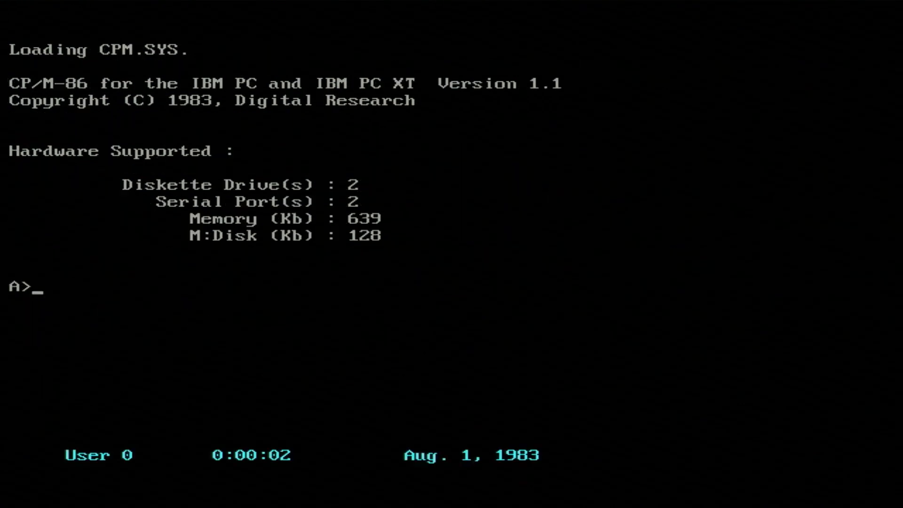
pyautogui.write('dir')
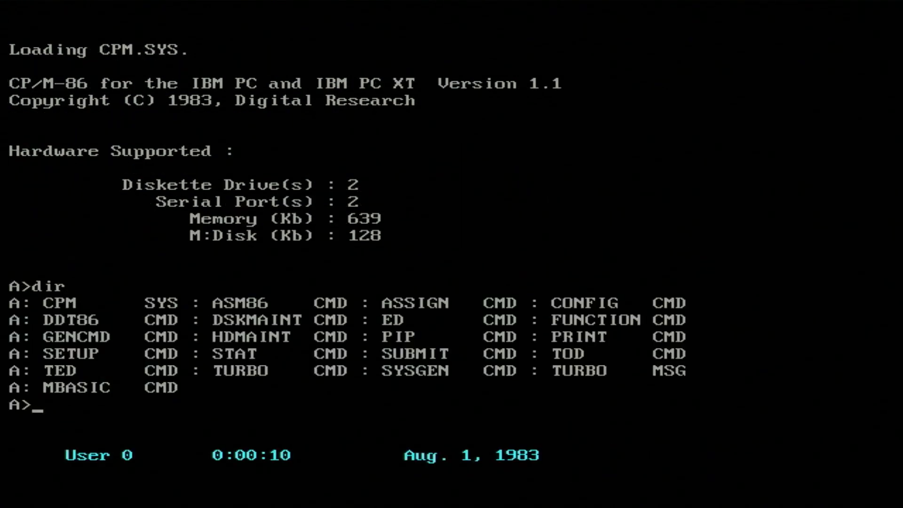
pyautogui.write('mbasic')
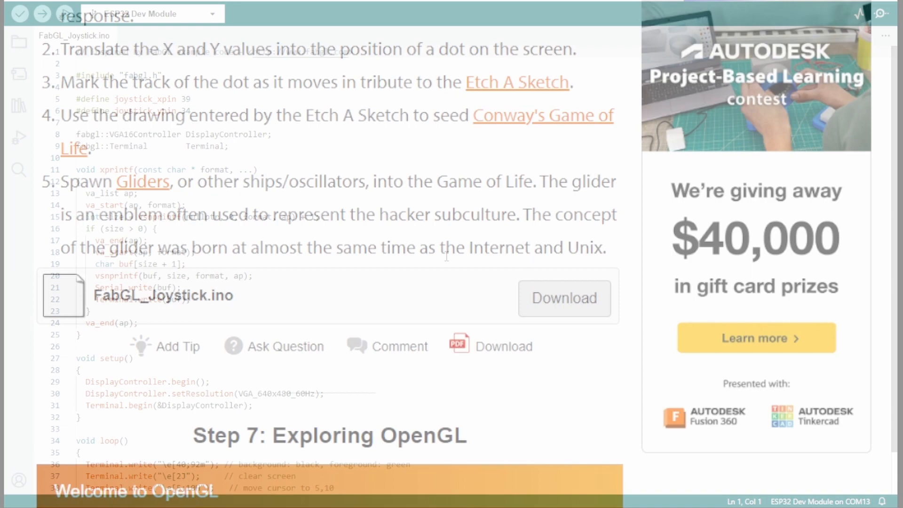
# - Upload the FabGL_Joystick.ino sketch to the VGA32 board
pyautogui.click(41, 13)
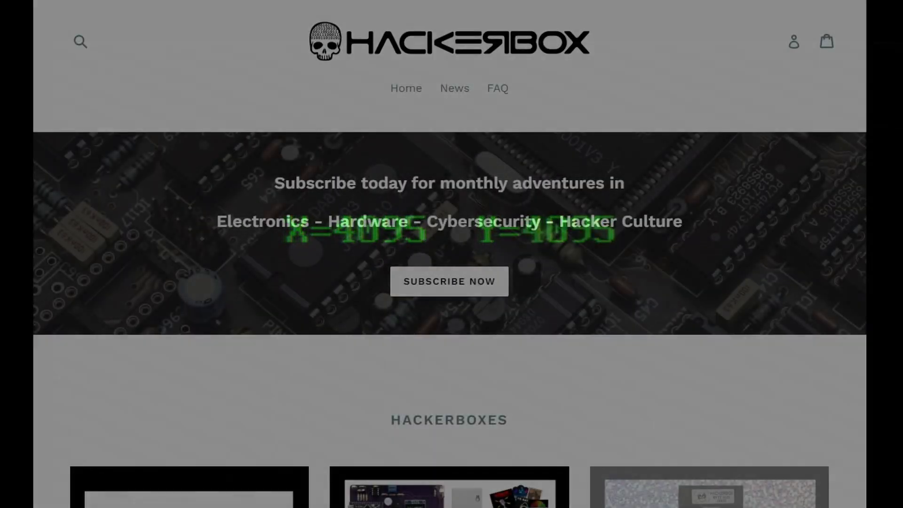
# - From Past HackerBoxes open HackerBox #0094 - Port Authority and view its Box Contents list
pyautogui.scroll(-3)
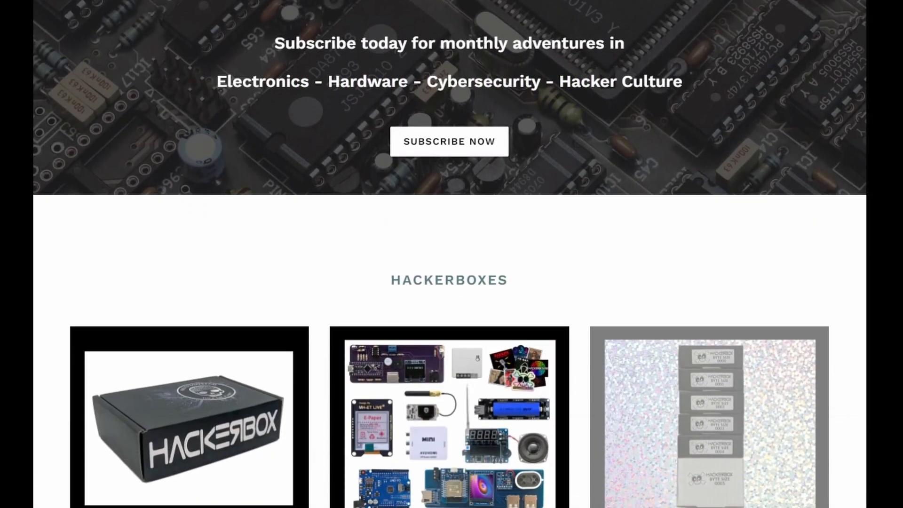
pyautogui.scroll(-3)
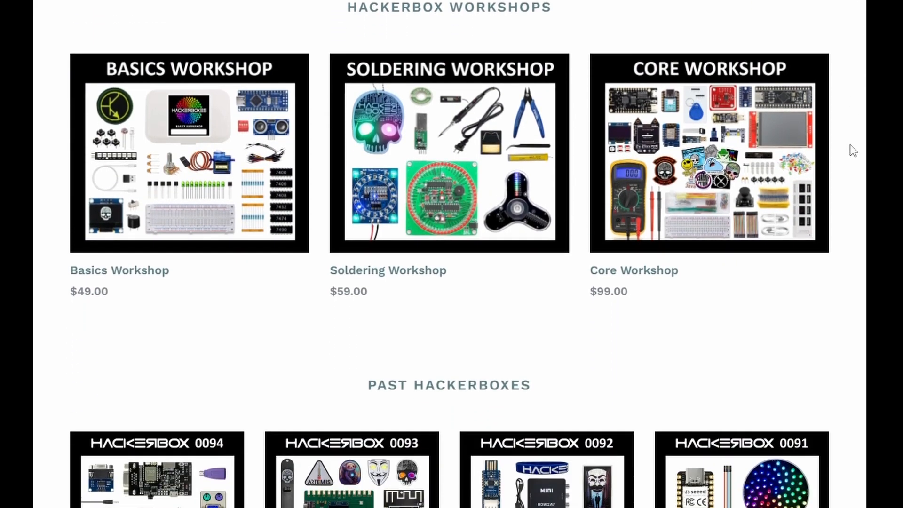
pyautogui.scroll(-3)
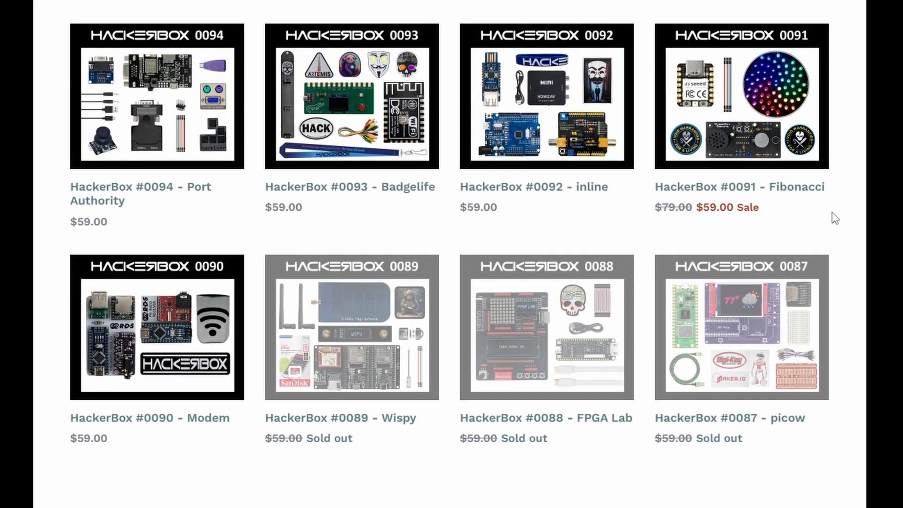
pyautogui.click(156, 96)
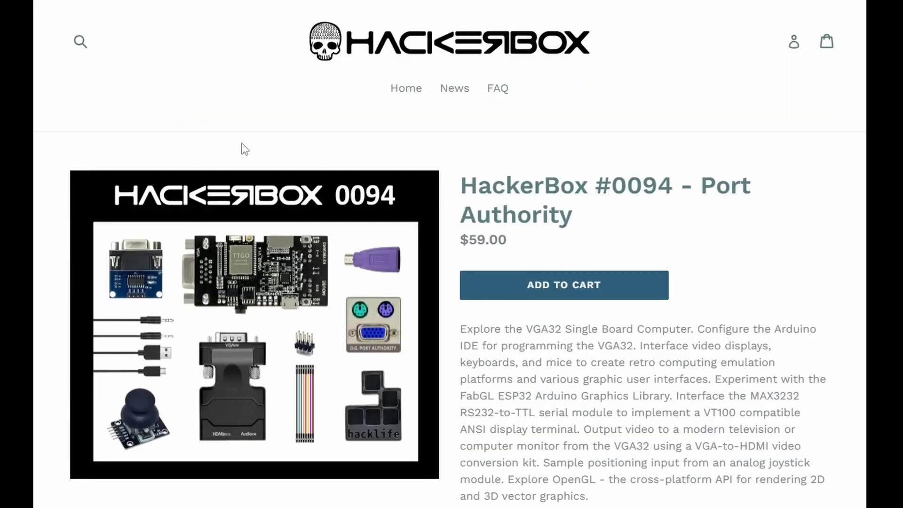
pyautogui.scroll(-3)
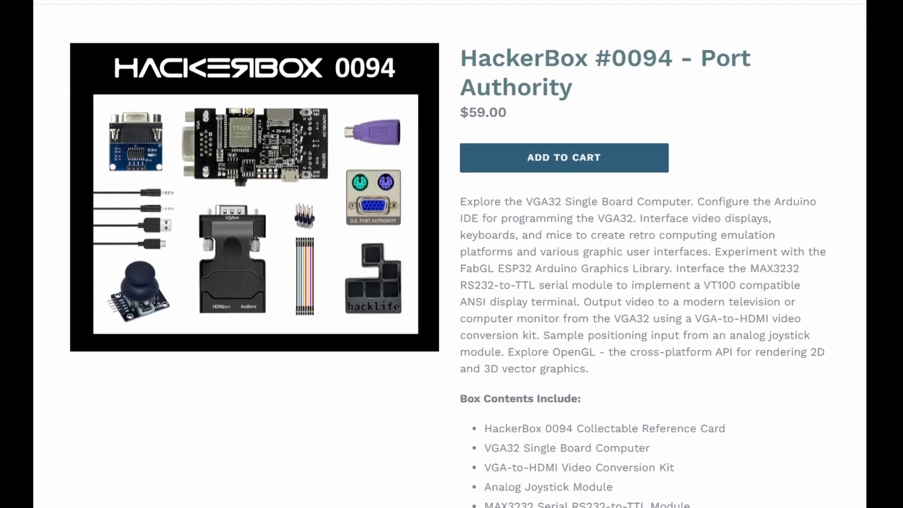
pyautogui.scroll(-3)
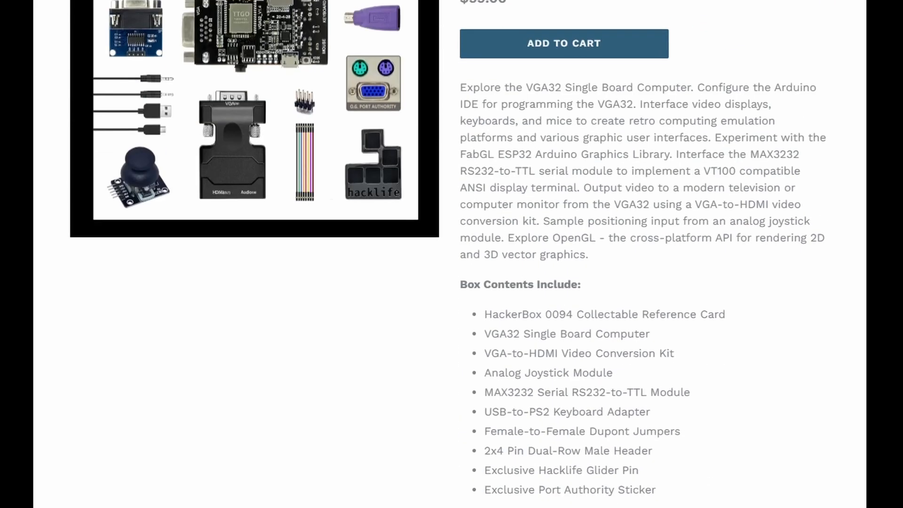
pyautogui.scroll(3)
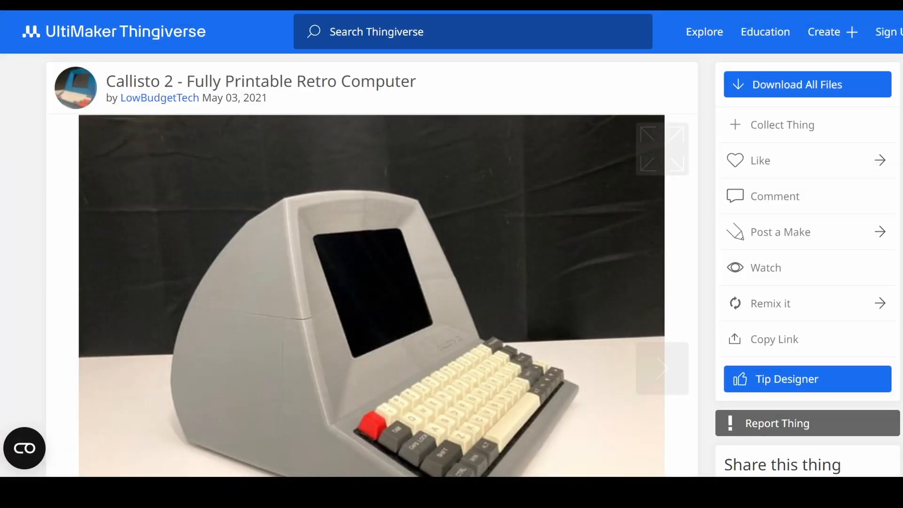
# - Browse the Callisto 2 gallery to the photo of the grey unit on a desk beside a plant
pyautogui.scroll(-3)
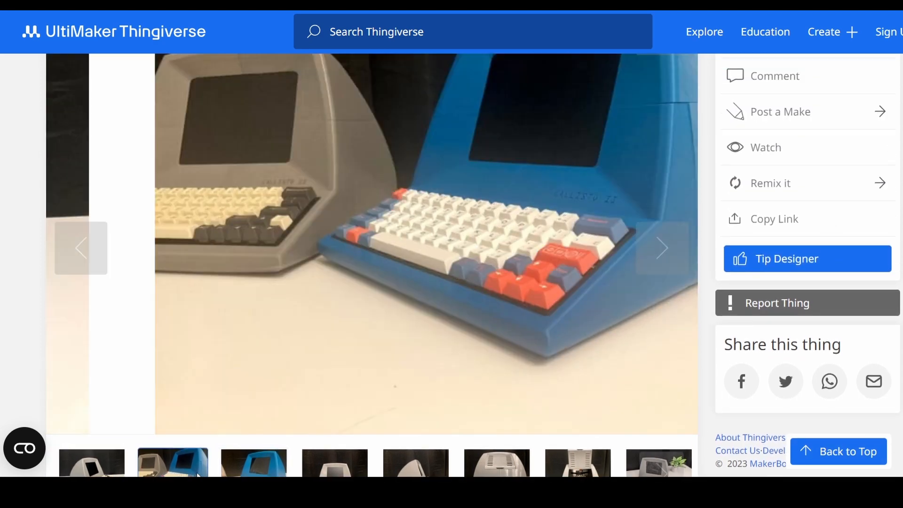
pyautogui.click(497, 463)
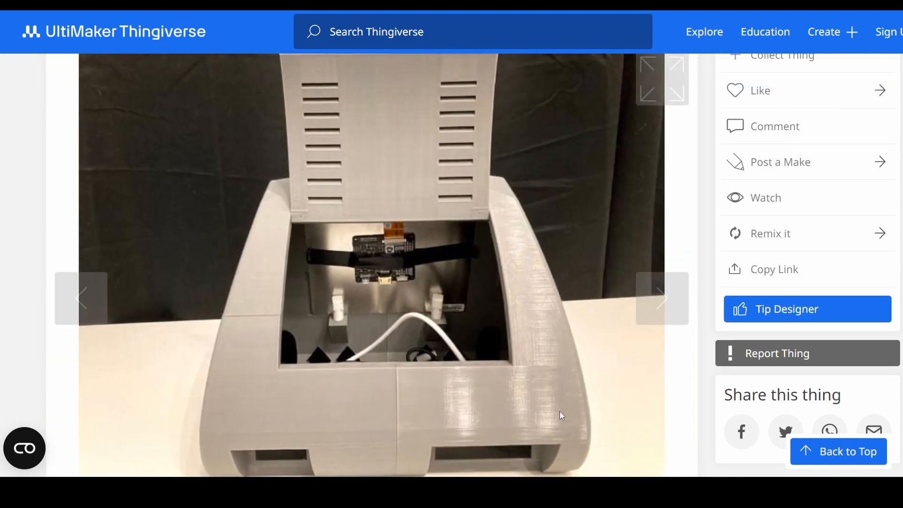
pyautogui.scroll(-3)
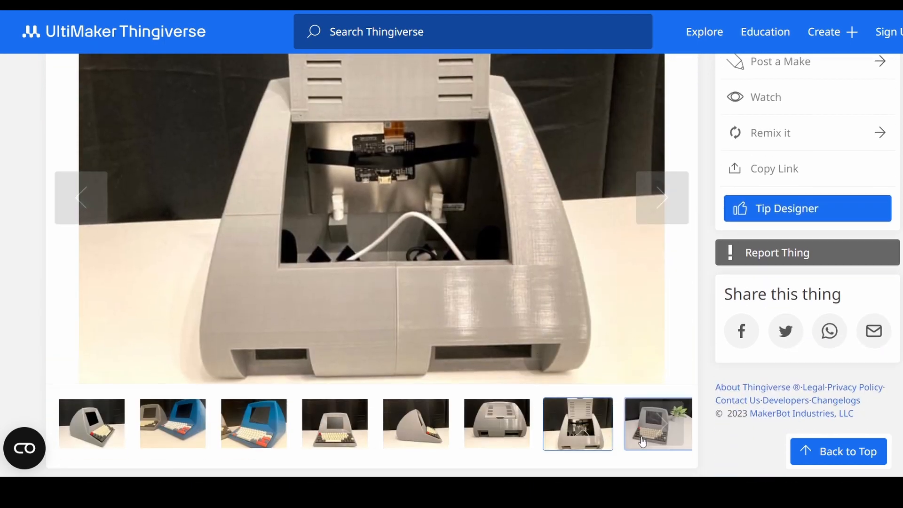
pyautogui.click(657, 423)
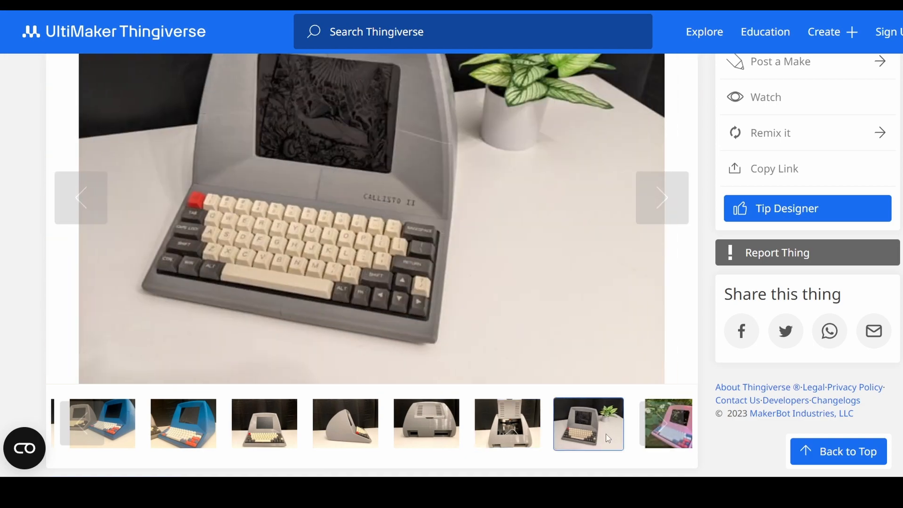